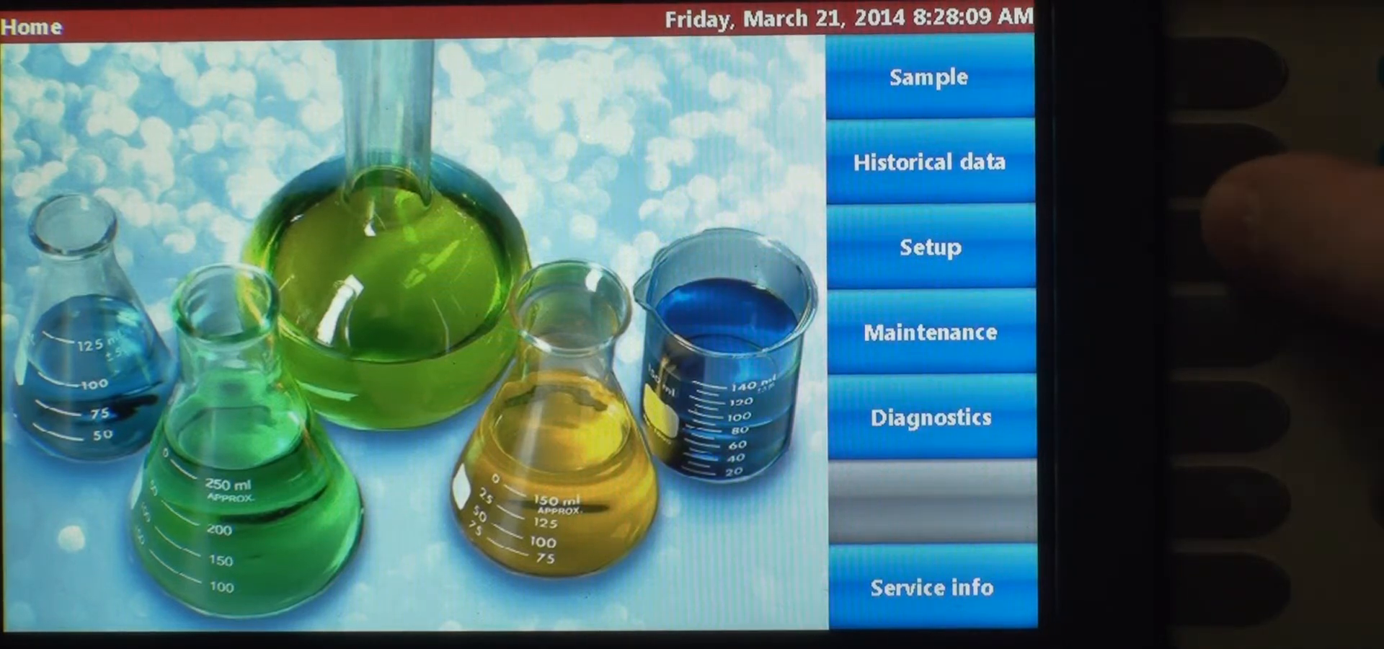
Reach the Test recipes list from the Home screen via Setup.
left_click(926, 247)
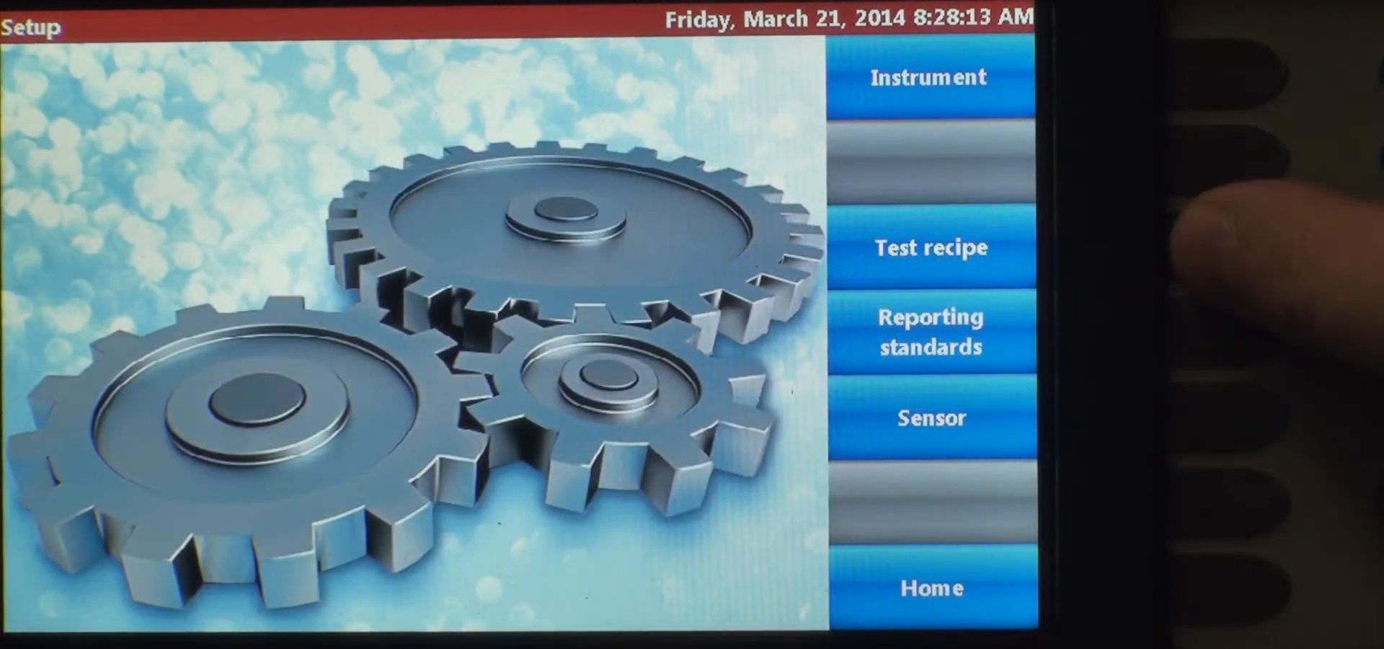
left_click(929, 246)
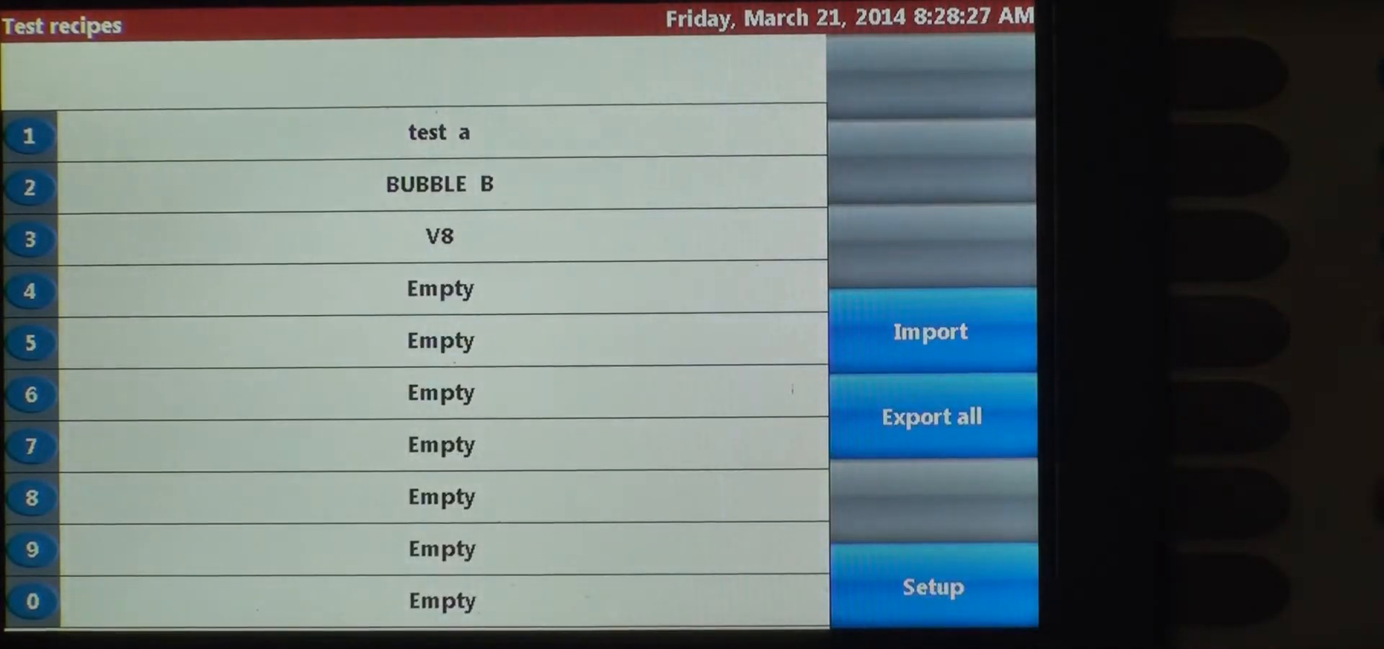
Name the new recipe in empty slot 4 'demo' on the keypad and save it.
left_click(439, 132)
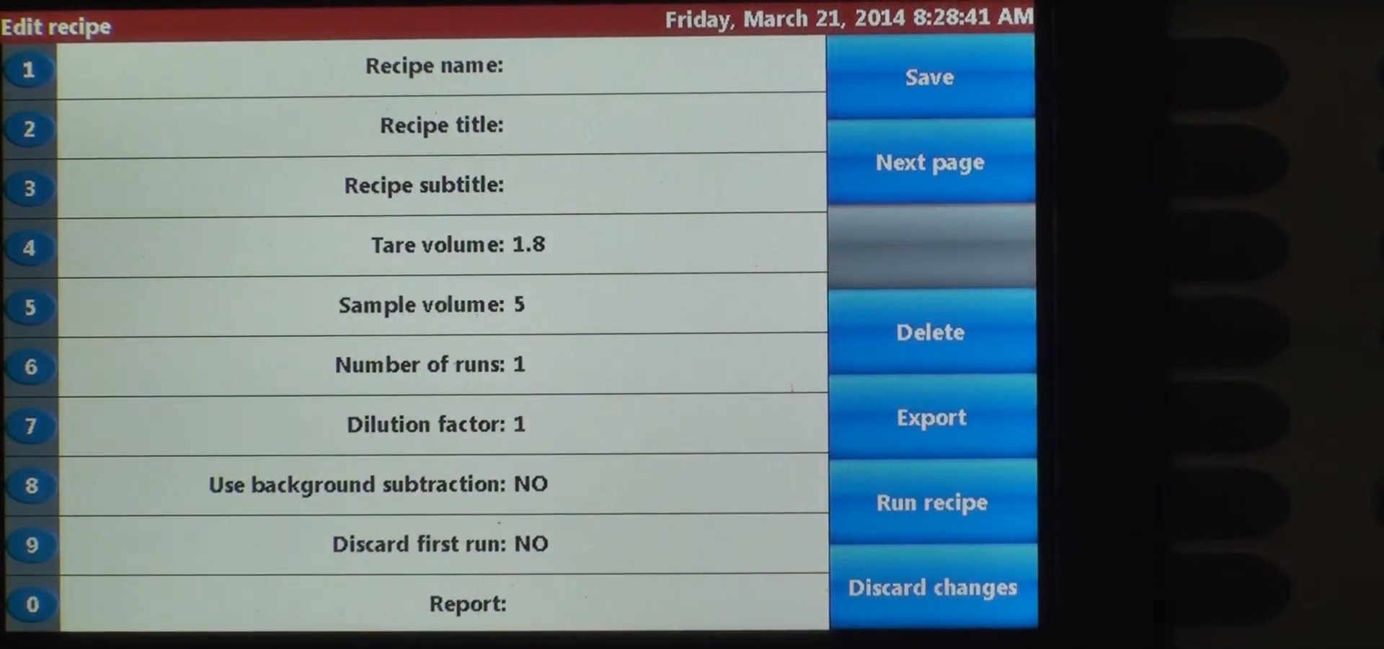
left_click(433, 65)
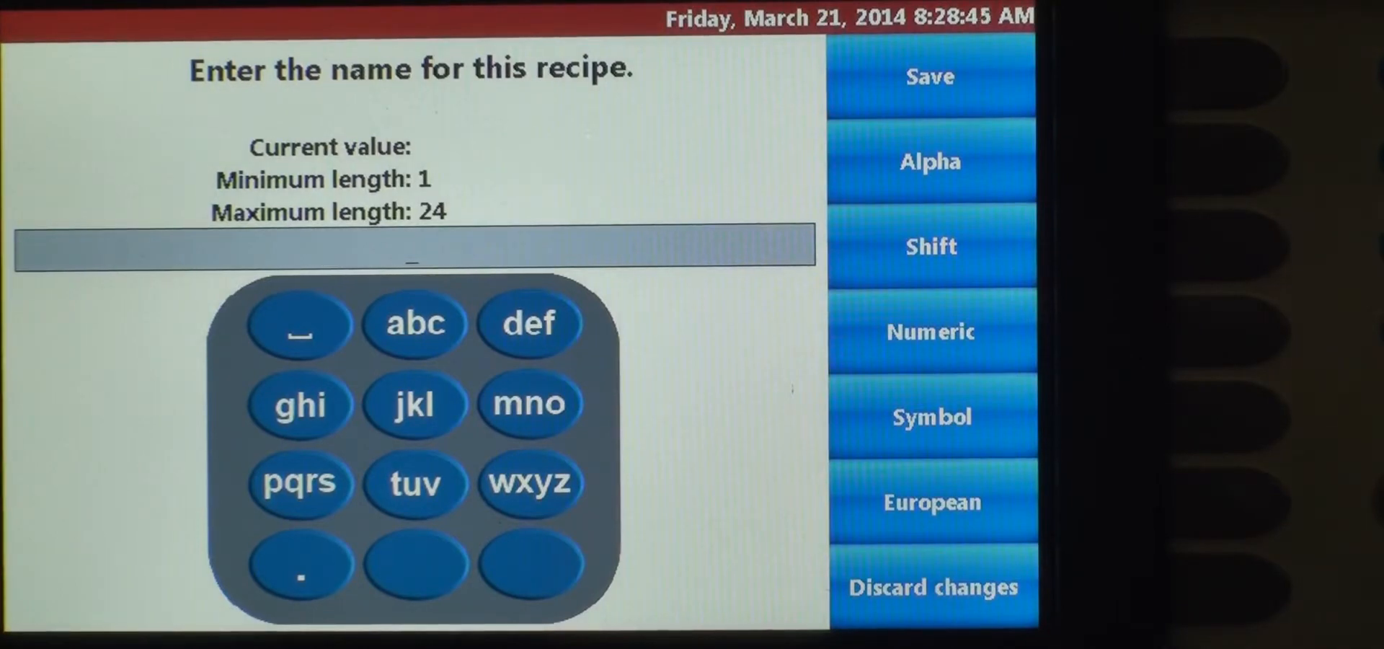
left_click(529, 325)
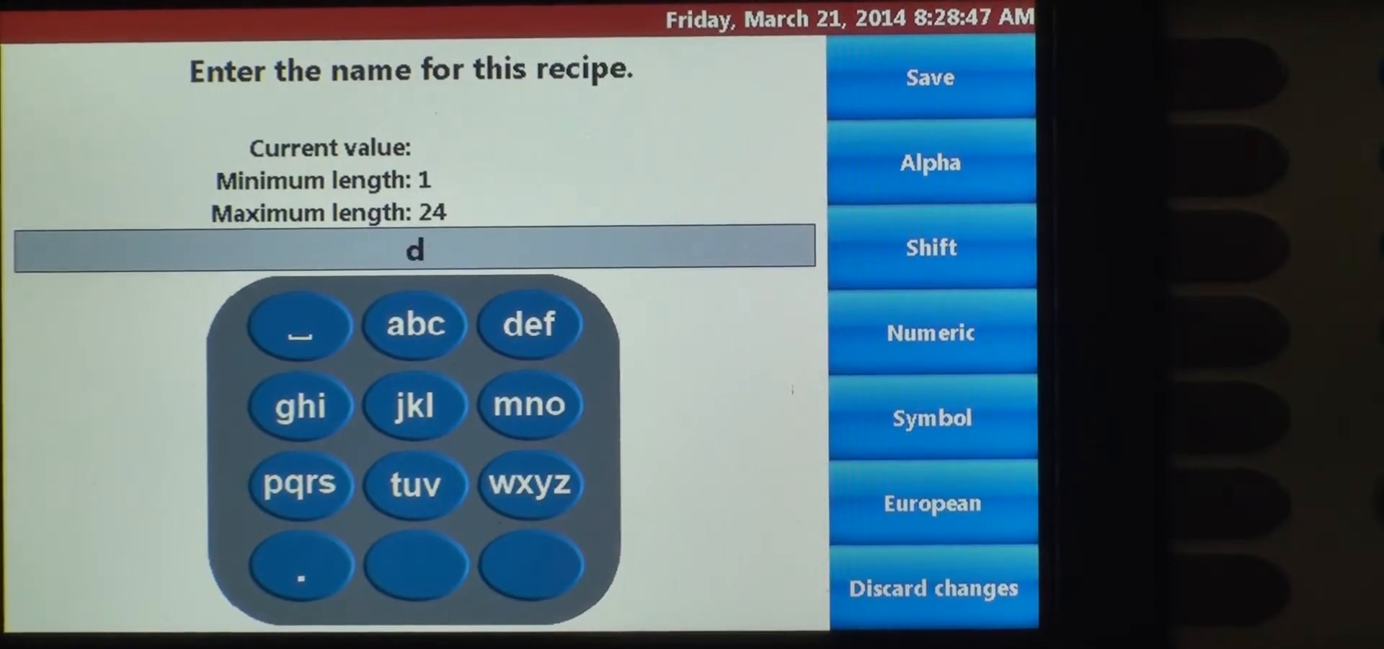
left_click(529, 323)
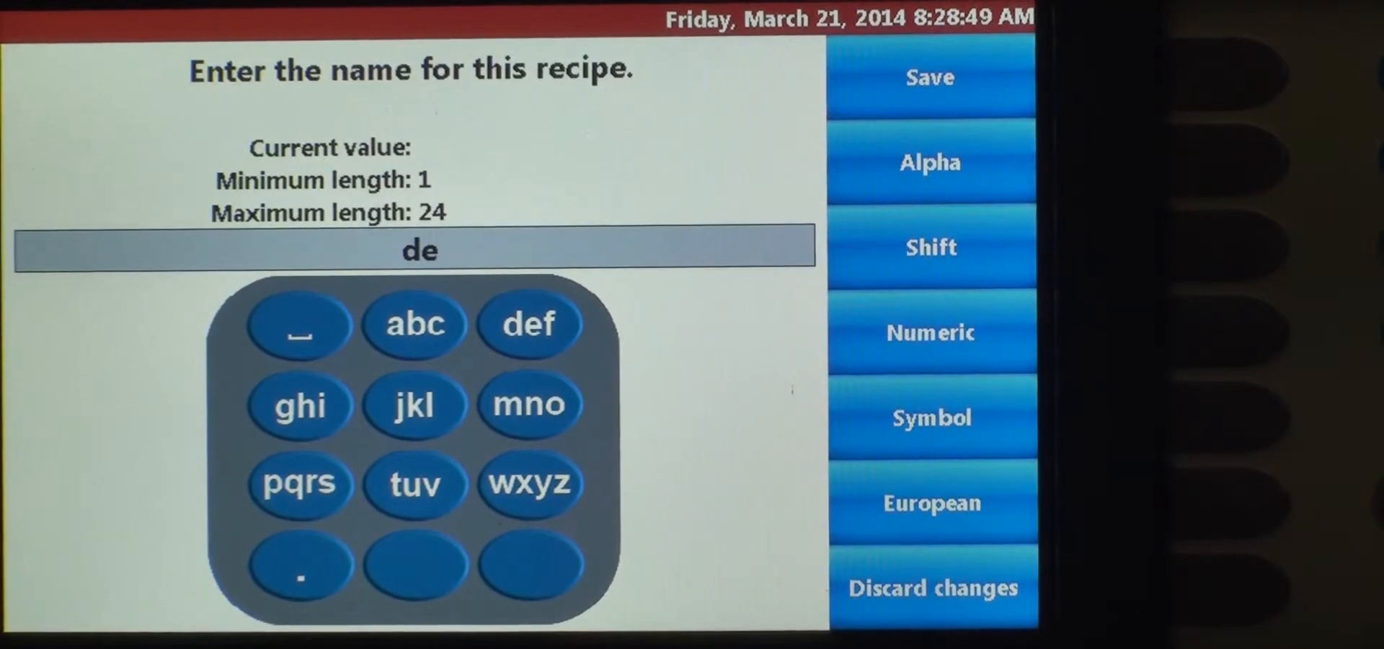
left_click(527, 404)
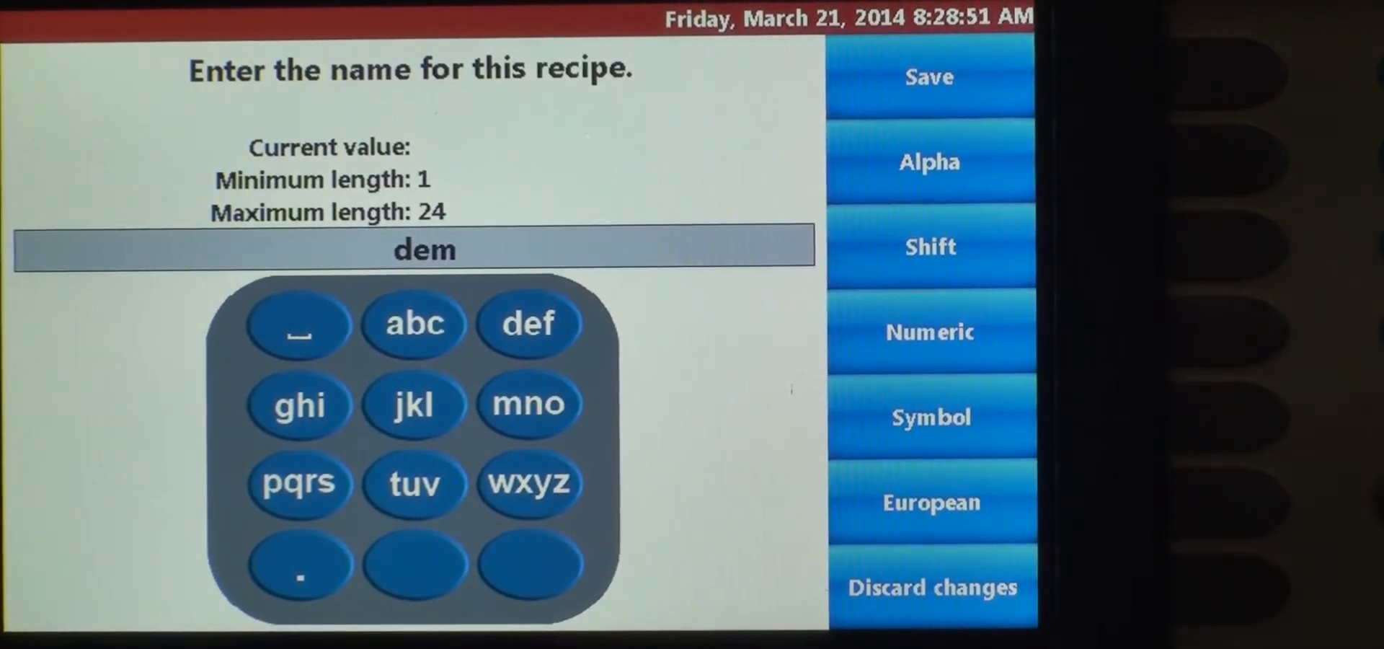
left_click(527, 404)
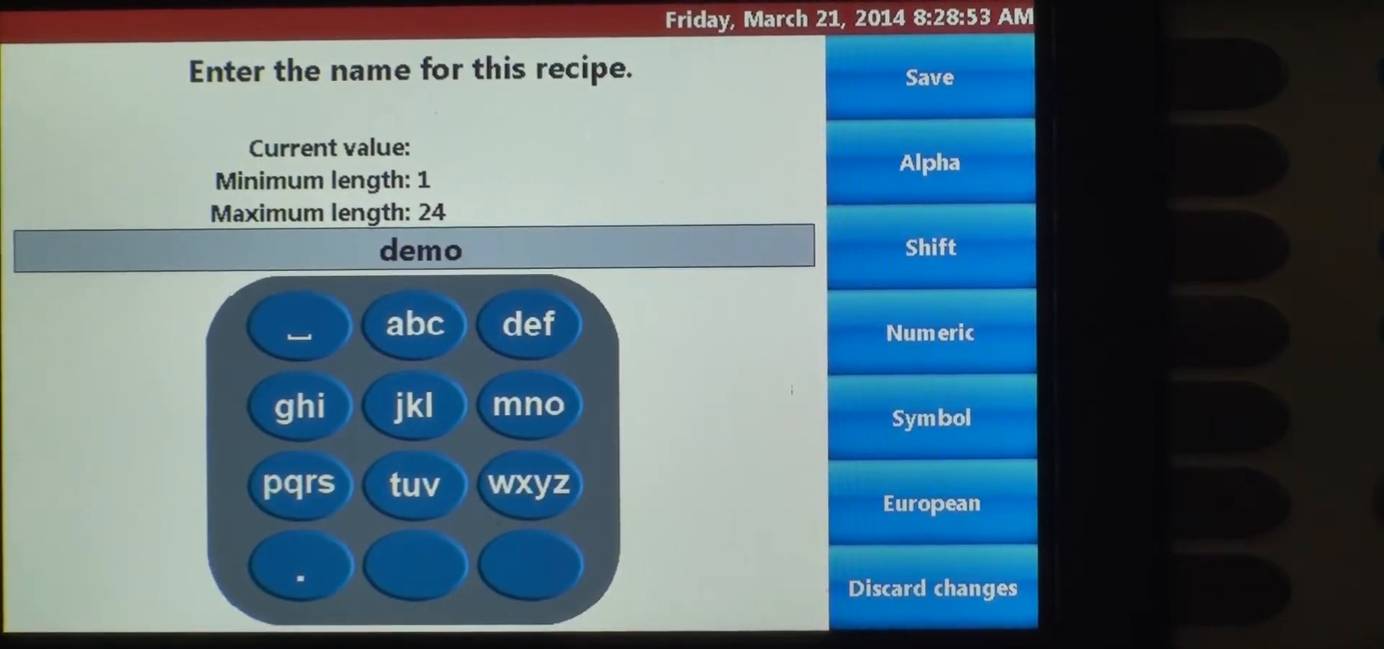
left_click(930, 77)
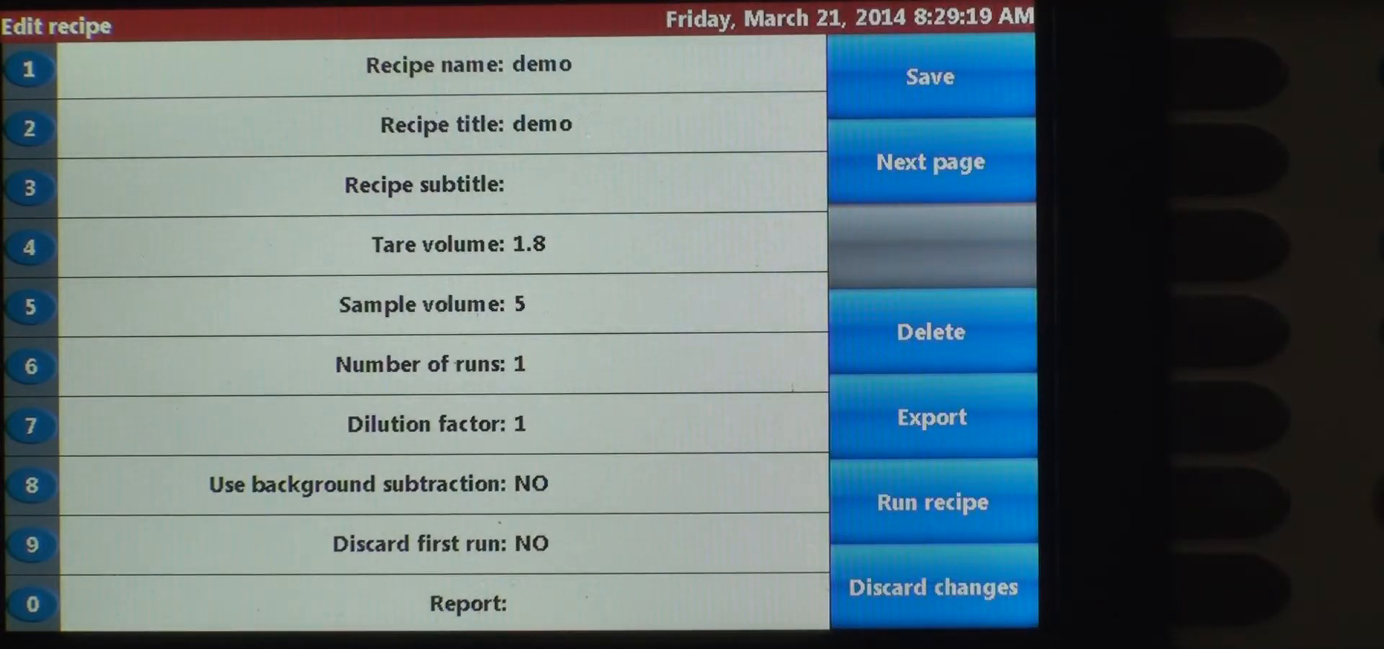
Change the demo recipe's tare volume from 1.8 to 4.0 and save it.
left_click(933, 587)
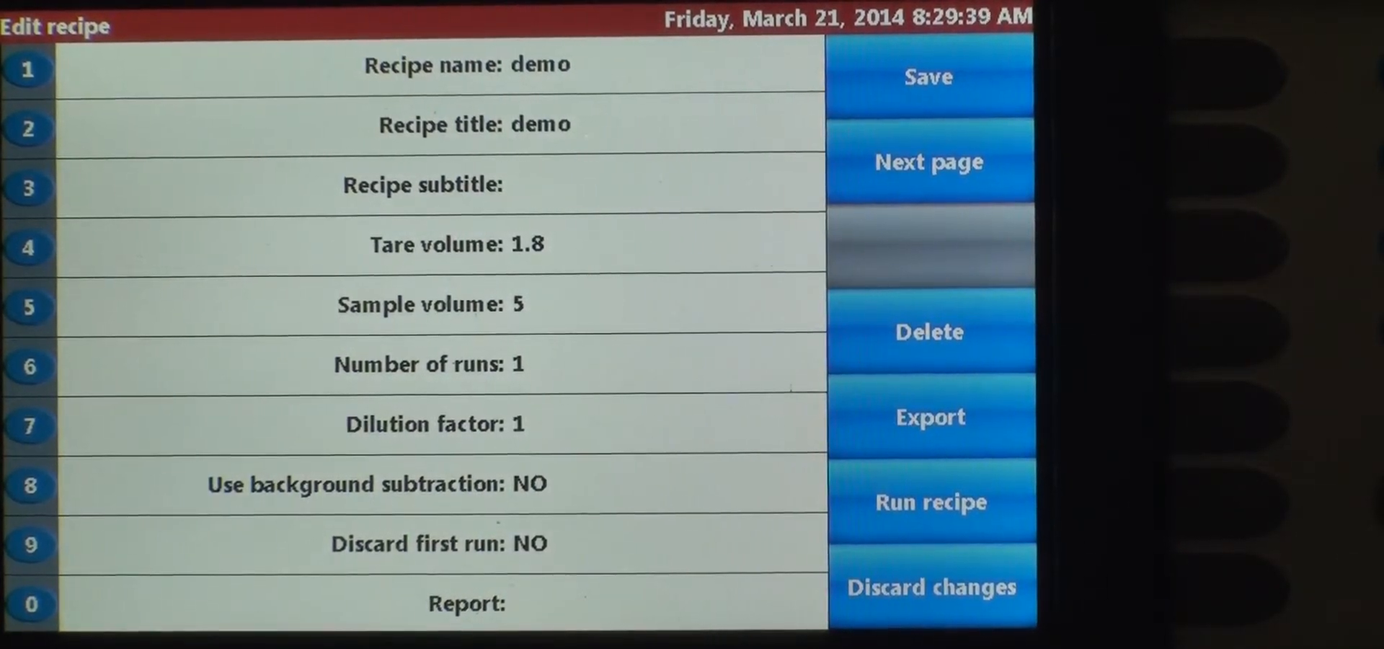
left_click(455, 245)
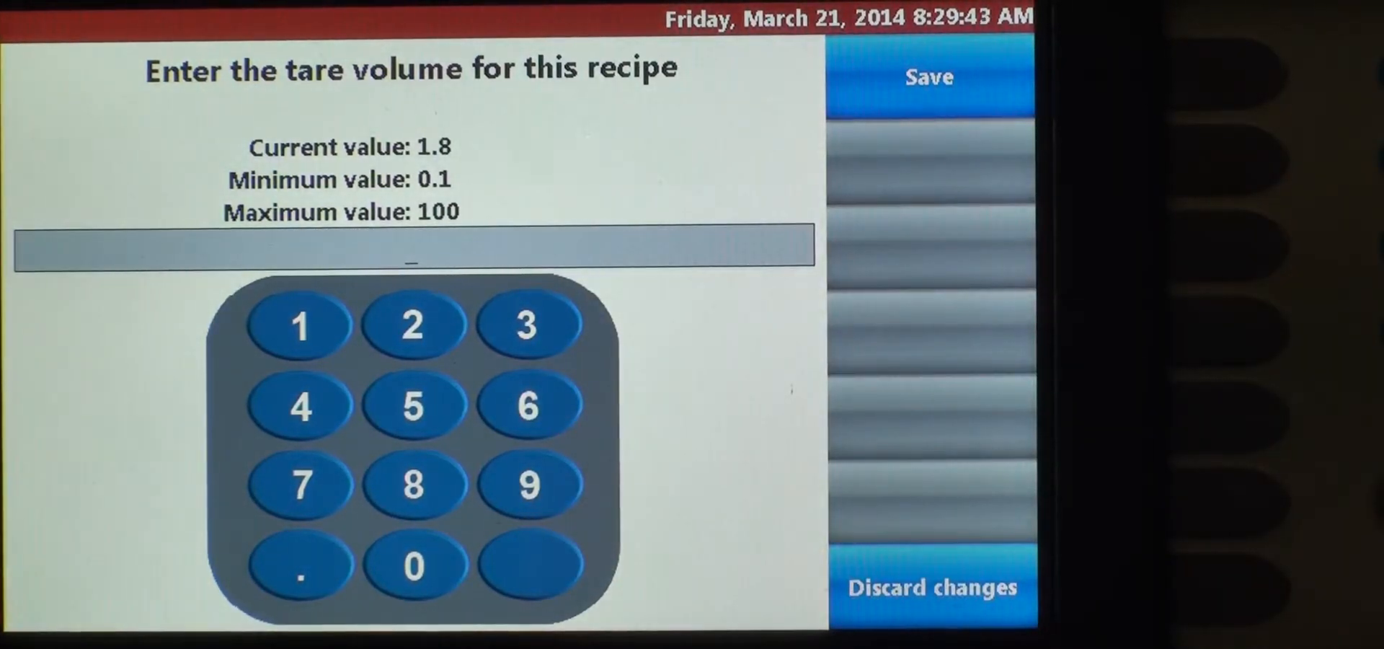
left_click(298, 405)
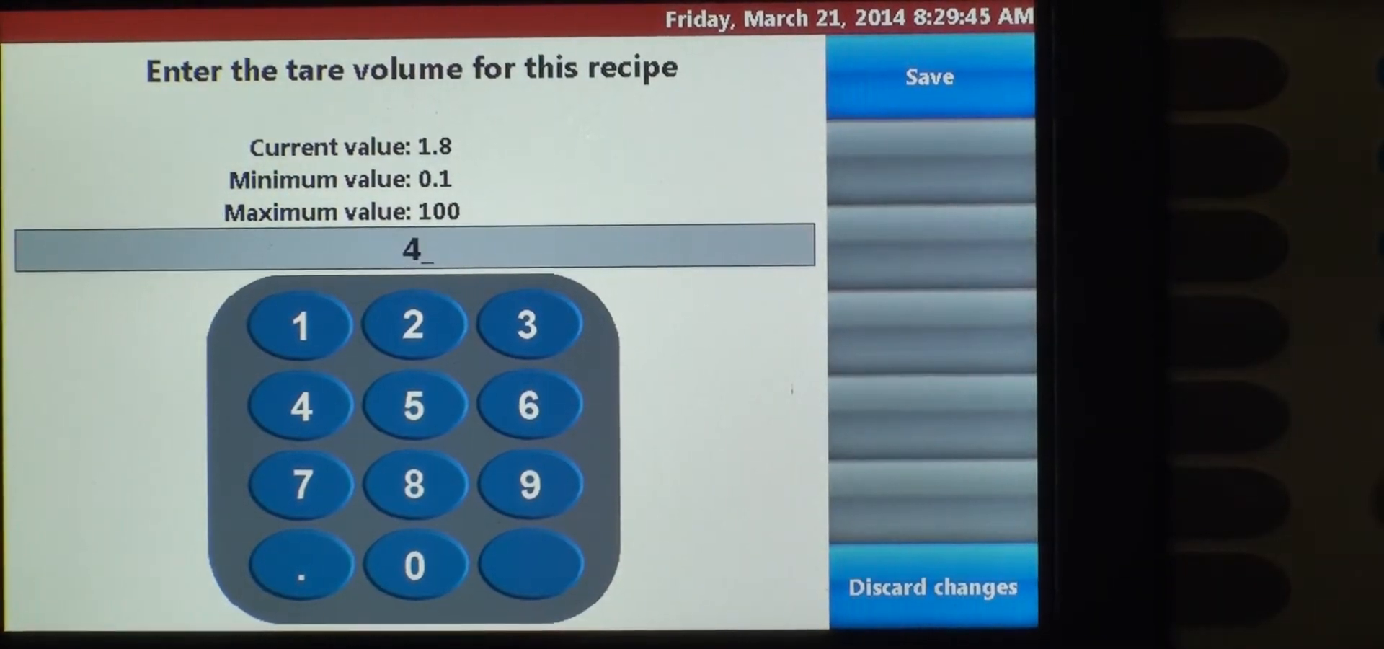
left_click(928, 77)
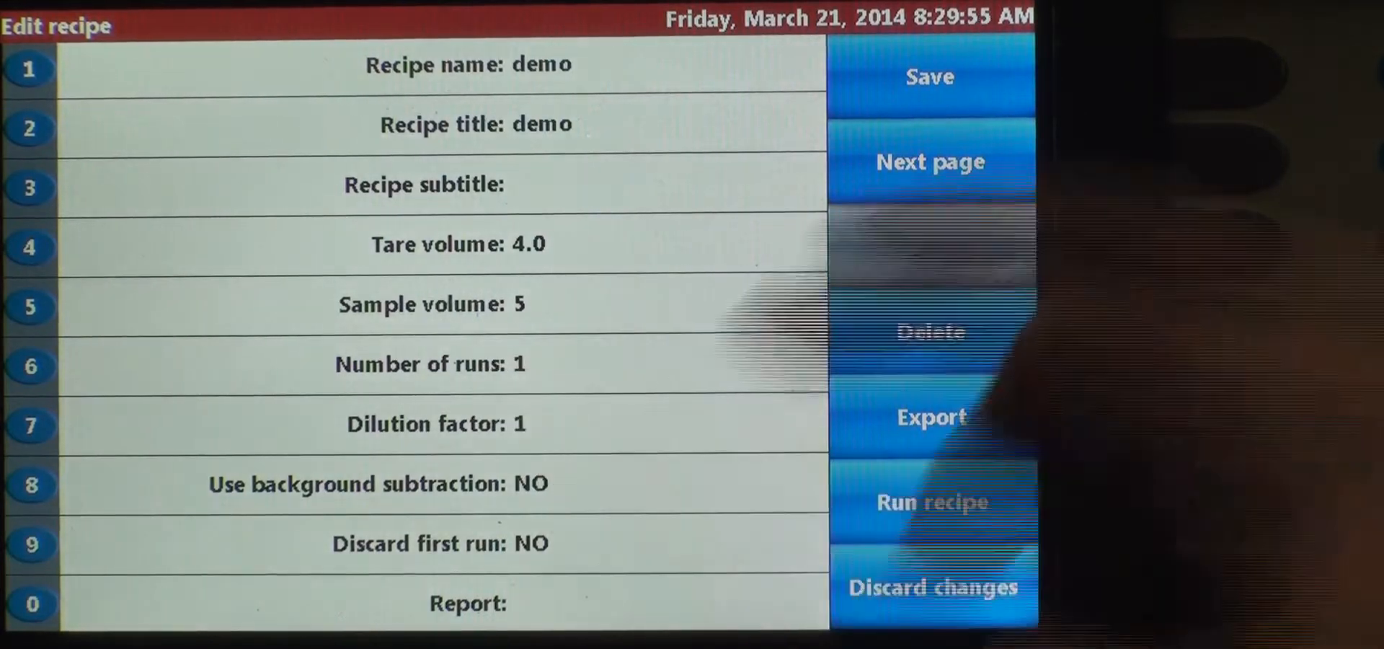
Set 3 runs with the first discarded, then bring up the report standards list.
left_click(430, 365)
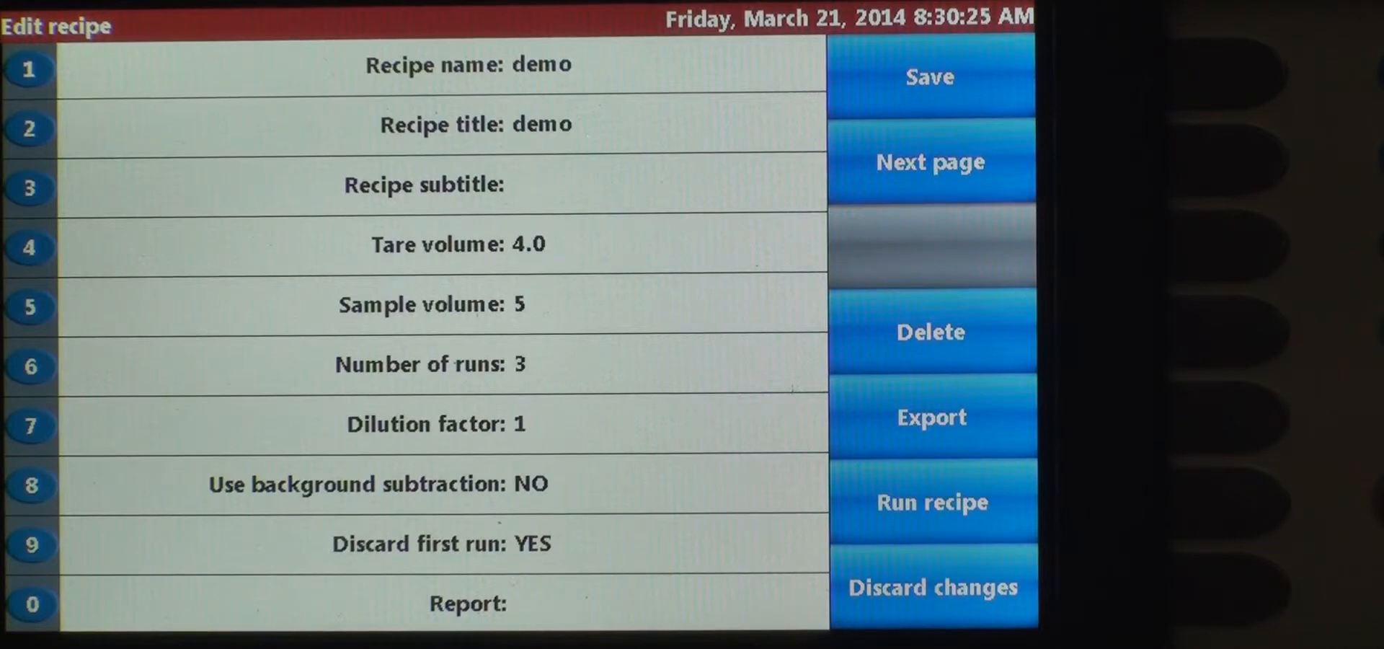
left_click(467, 604)
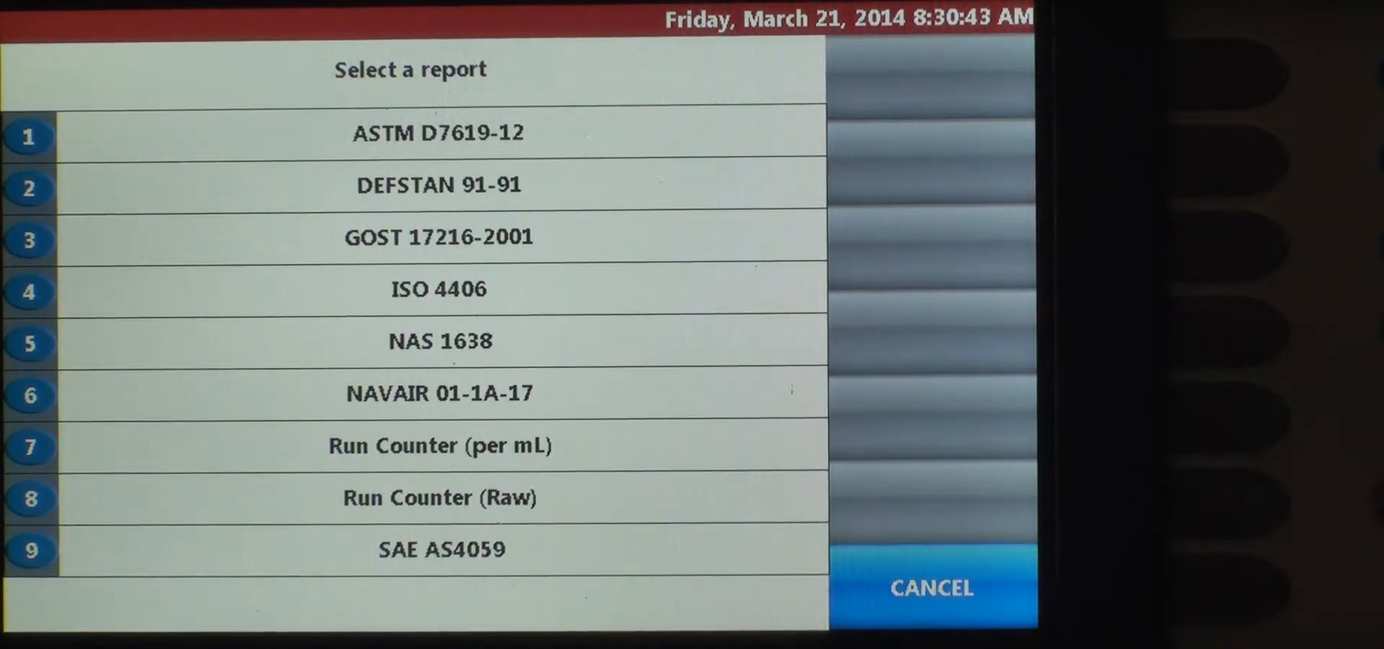
Choose ISO 4406 reporting, save demo into slot 4, and return Home.
left_click(439, 288)
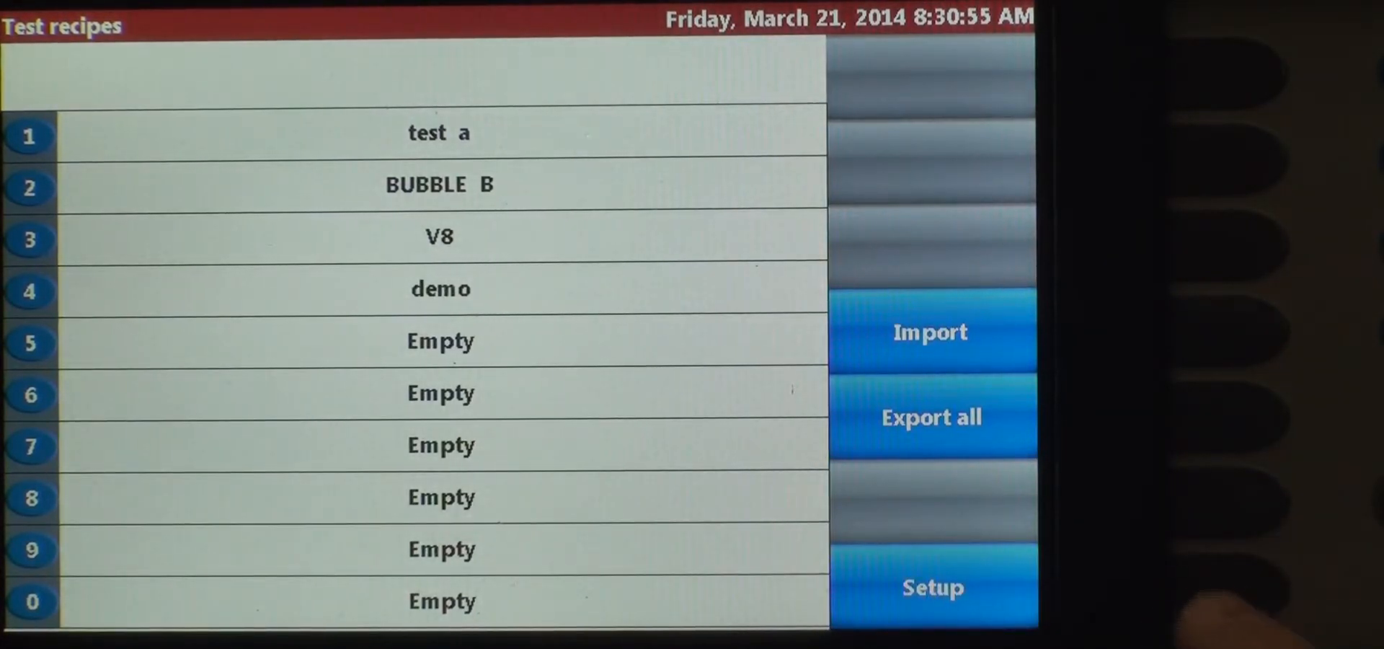
left_click(933, 587)
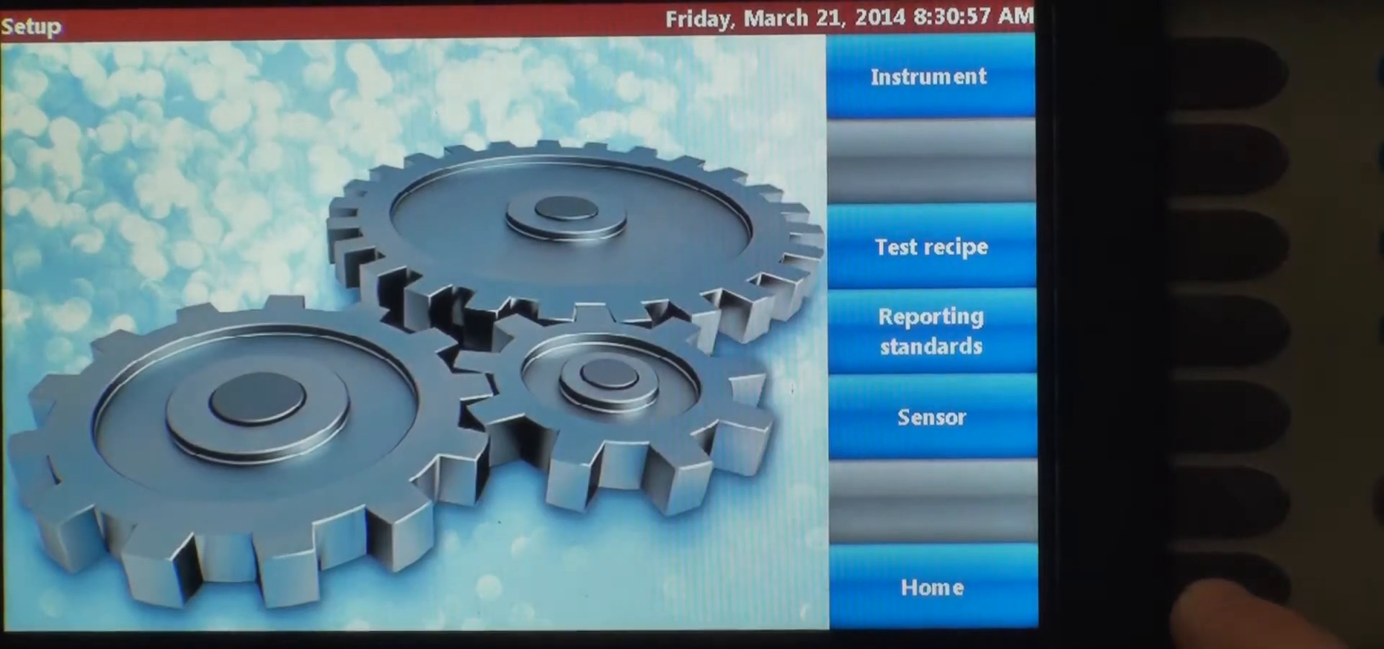
left_click(927, 587)
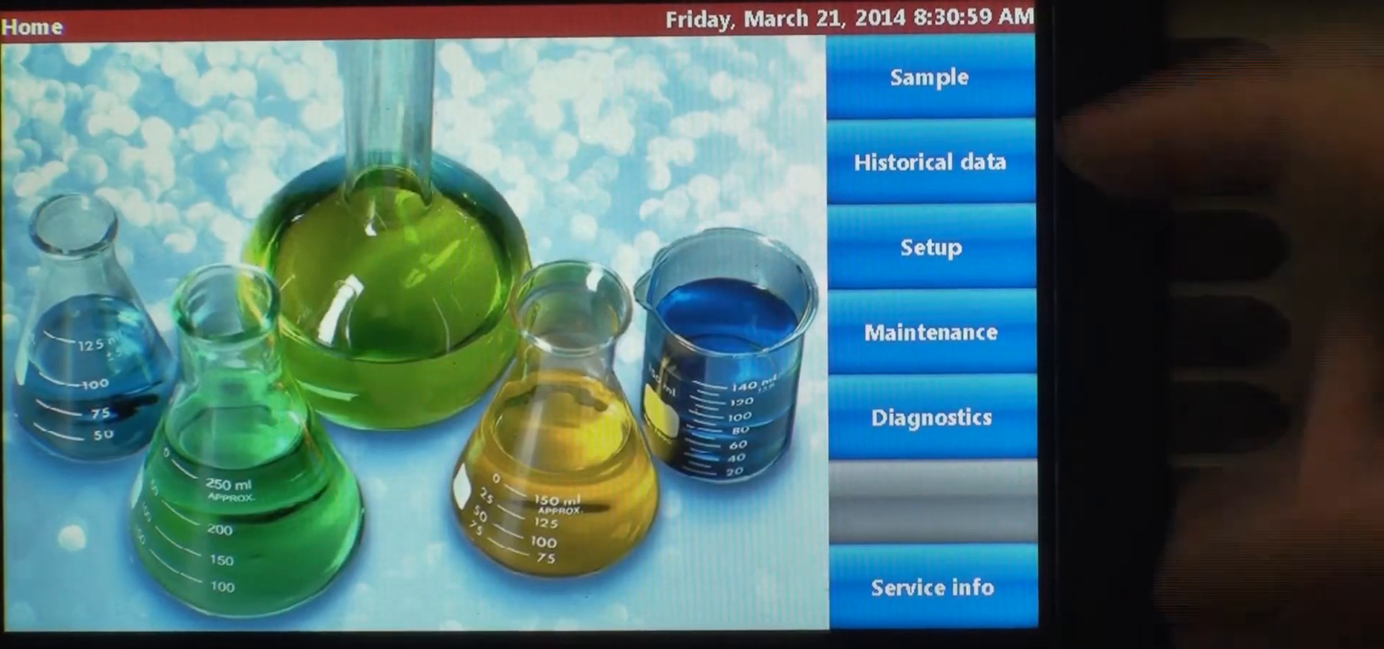
Select the demo recipe under Sample and start it, reaching the insert-sample prompt.
left_click(928, 76)
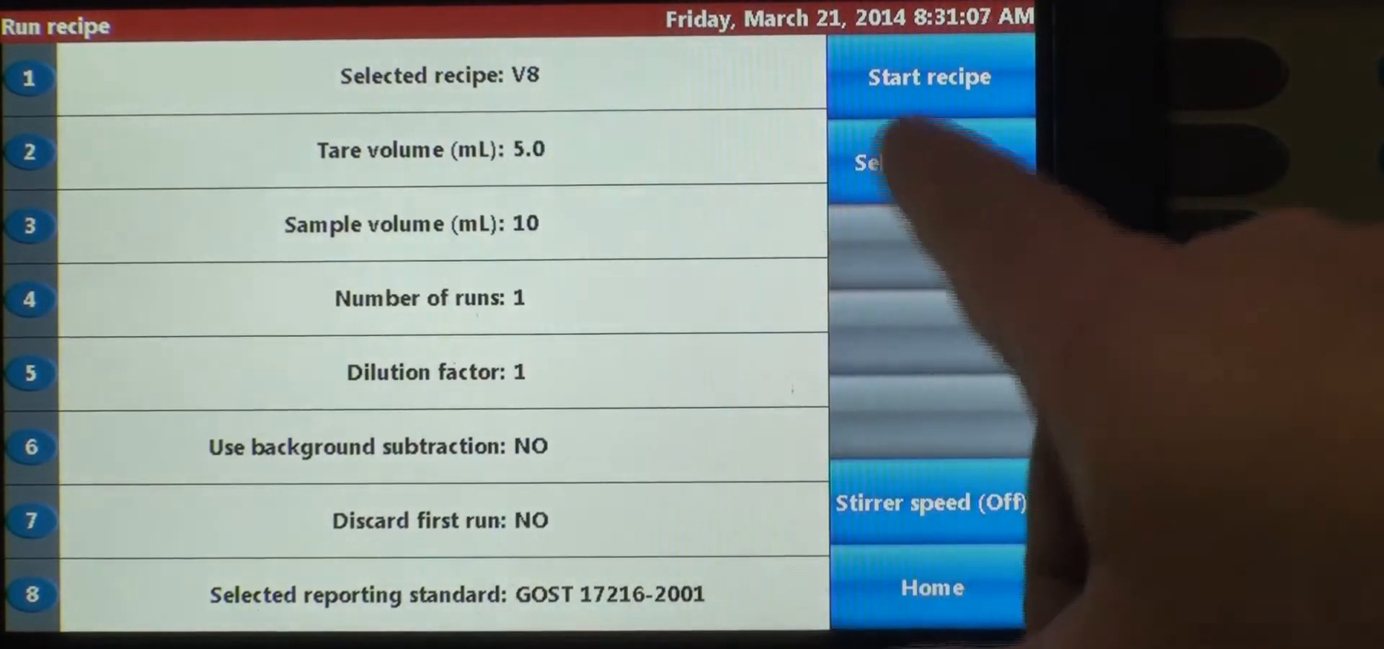
left_click(929, 163)
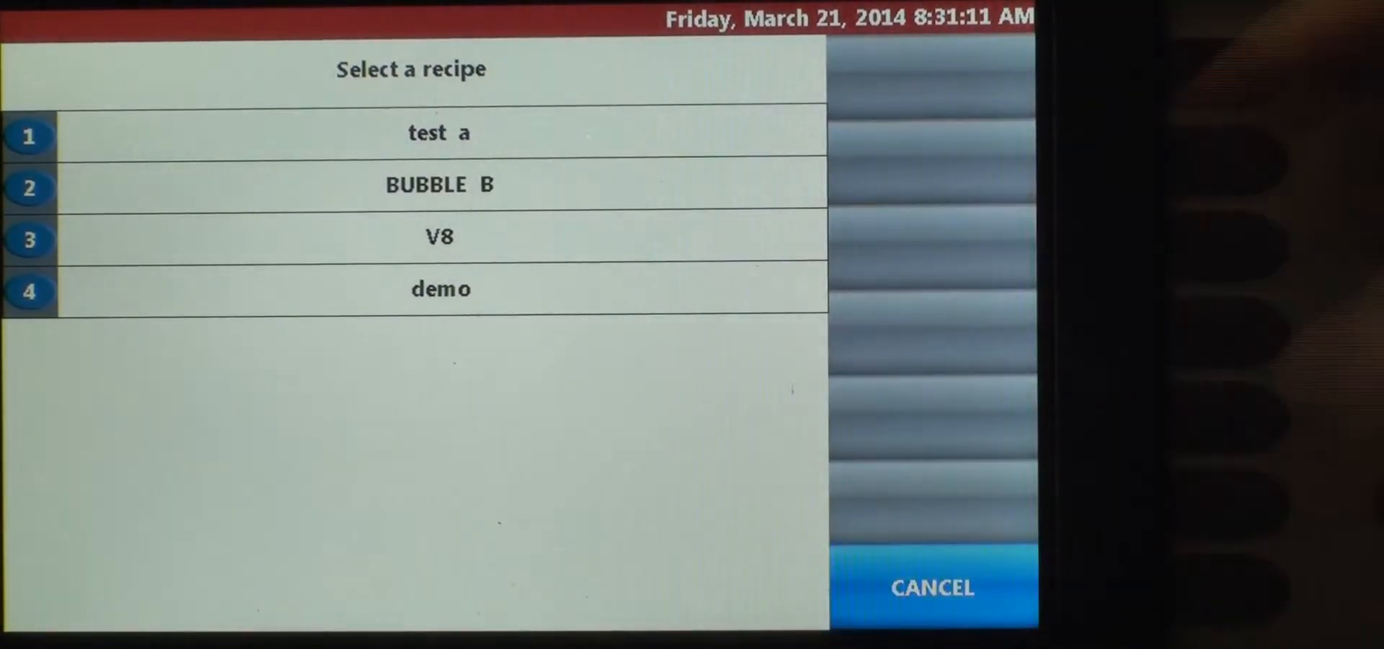
left_click(440, 288)
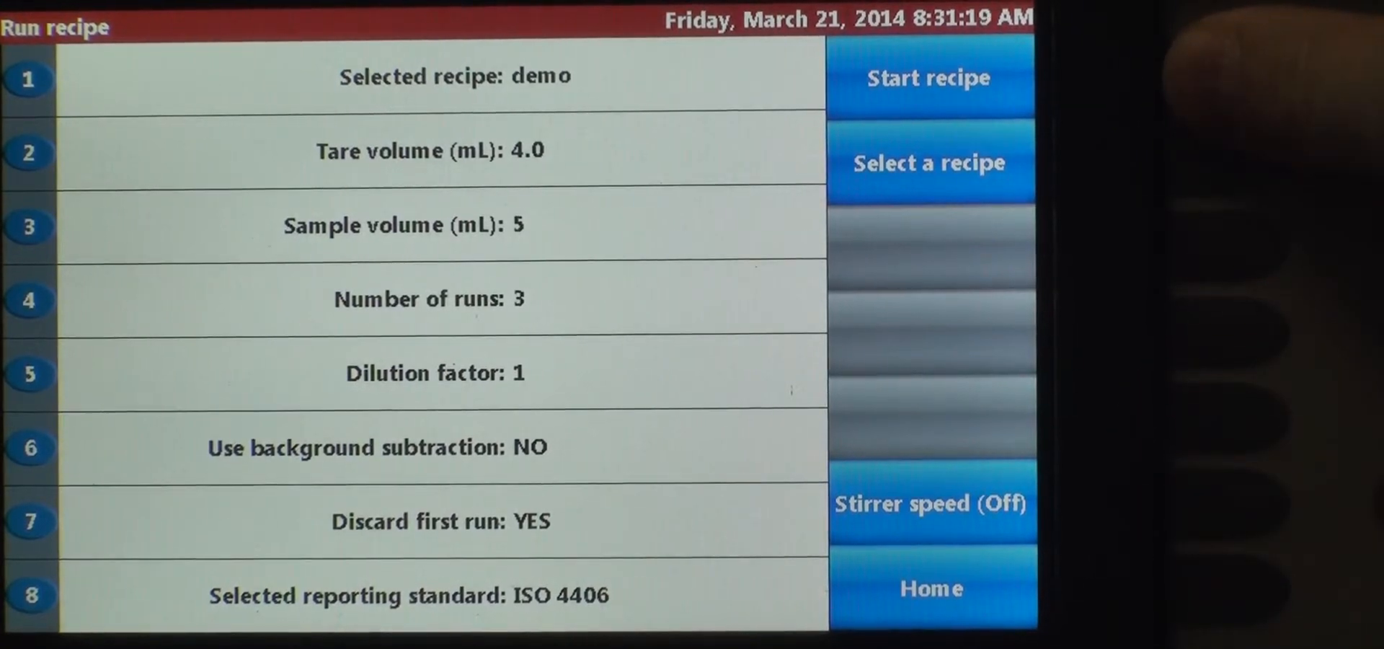
left_click(927, 78)
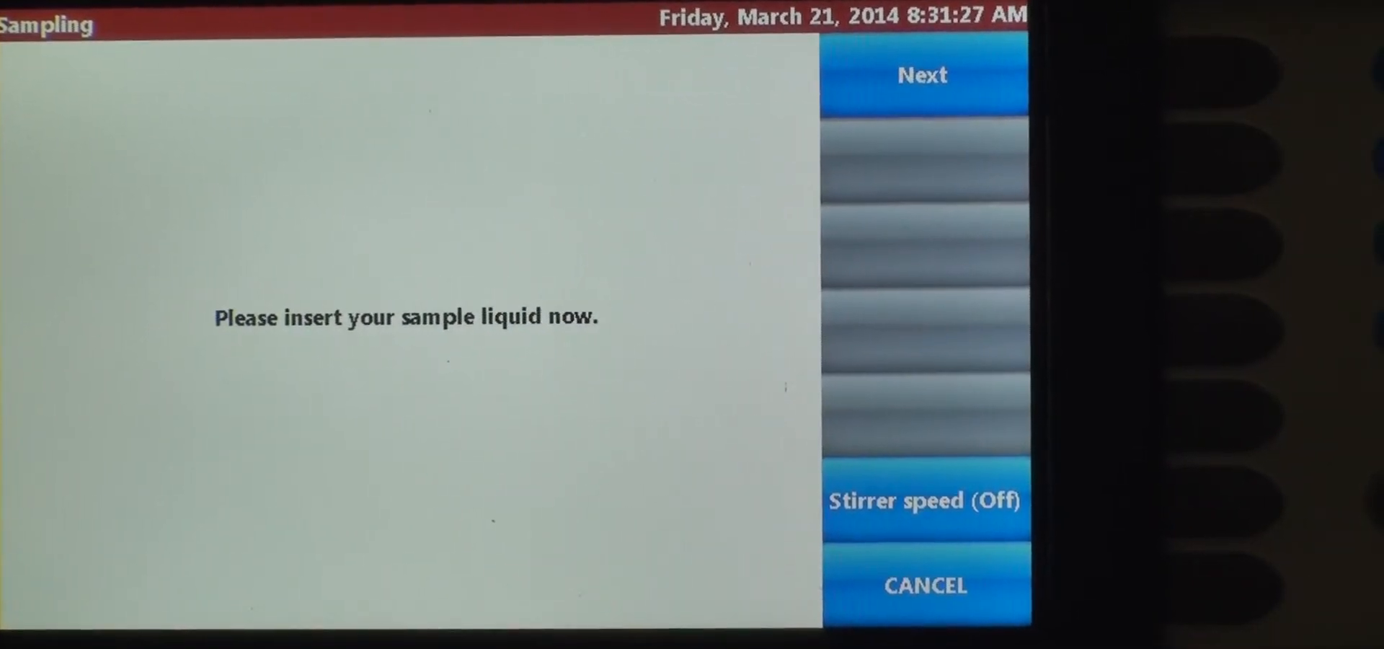
Confirm the sample is inserted so the ISO 4406 count table appears with 0.0 counts.
left_click(924, 75)
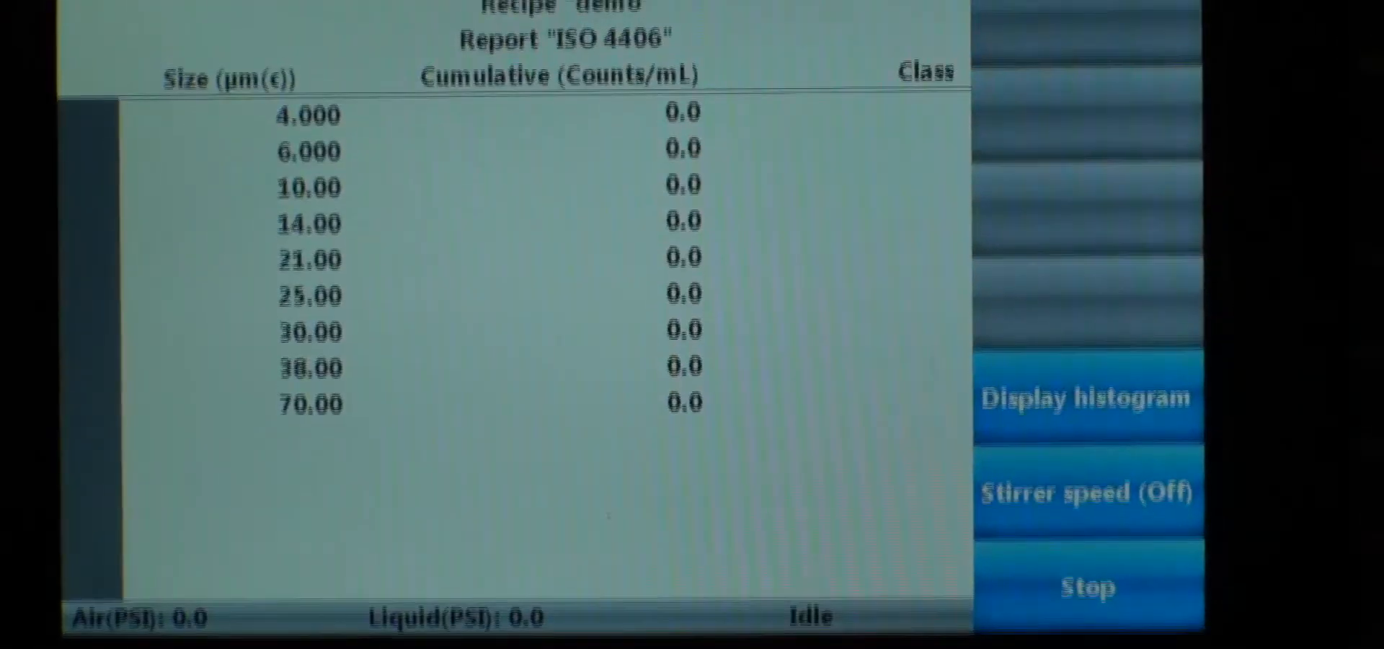